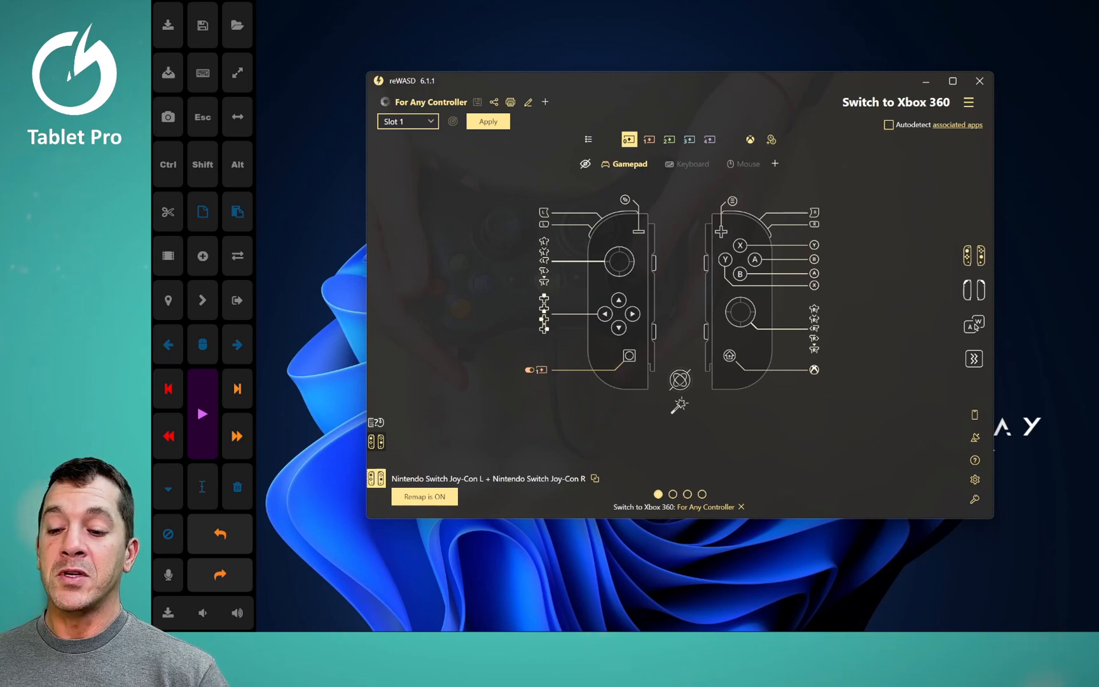
# Add the second Joy-Con as a new Bluetooth device from Windows Settings' Bluetooth and devices page
pyautogui.click(364, 618)
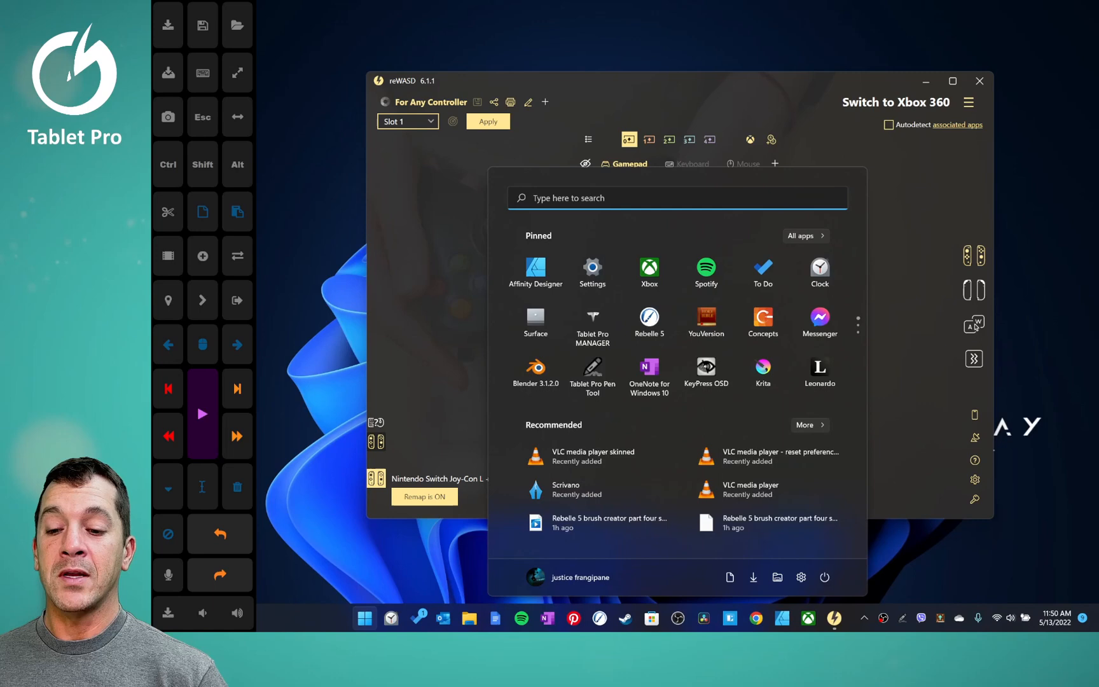
pyautogui.click(591, 273)
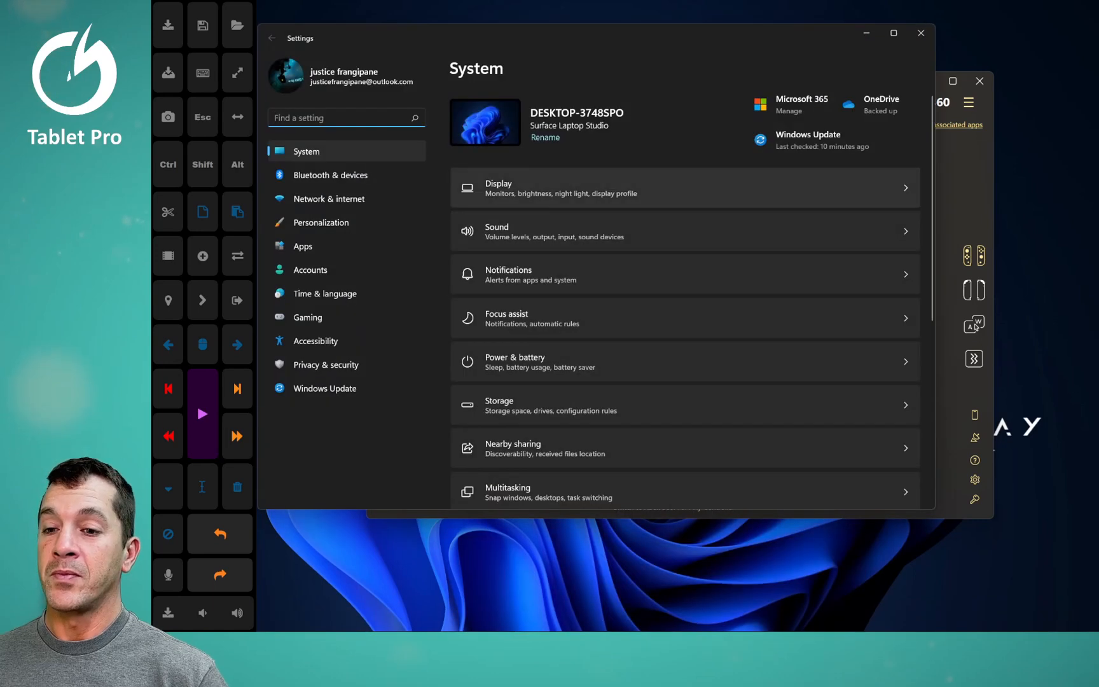
pyautogui.click(329, 175)
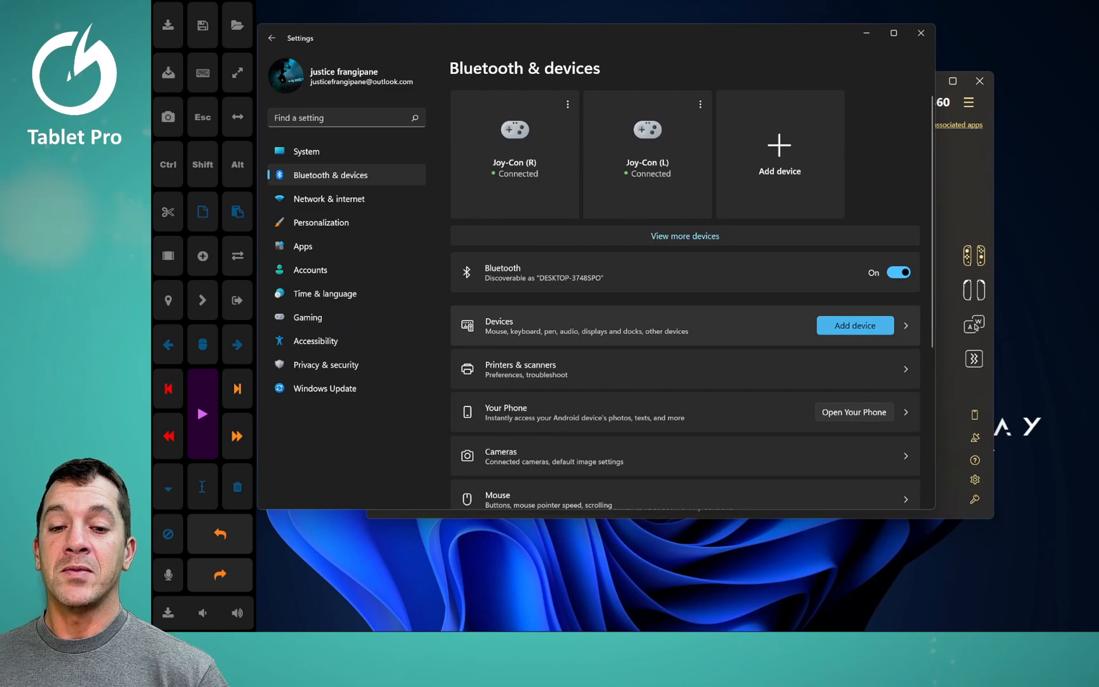
pyautogui.click(854, 325)
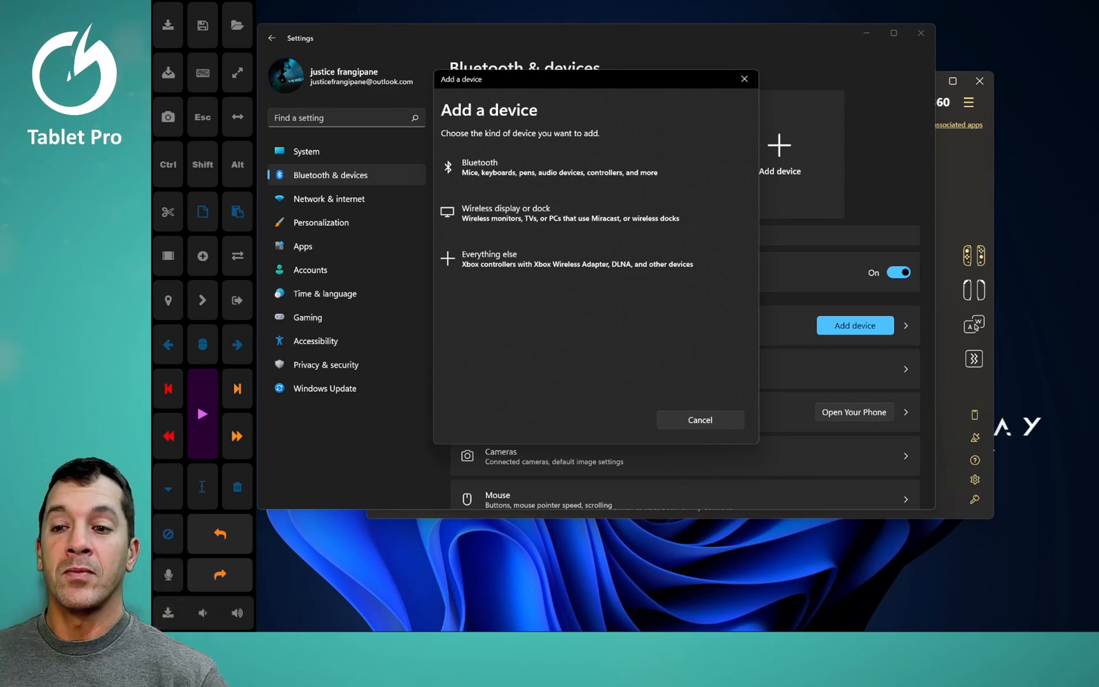
pyautogui.click(479, 166)
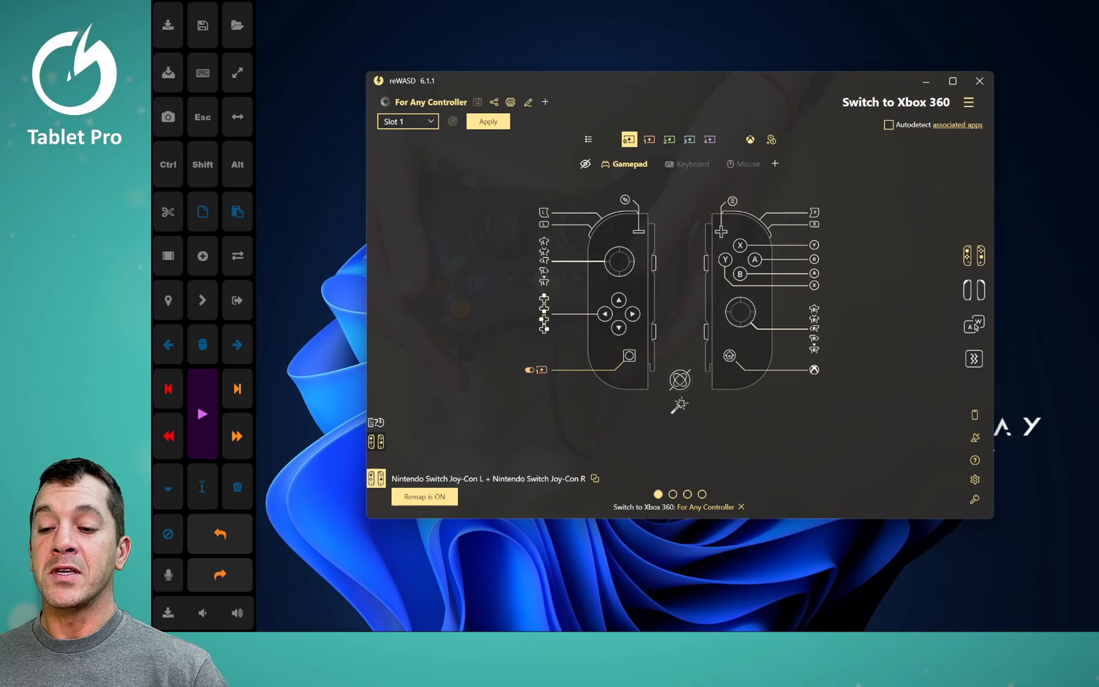
pyautogui.moveTo(375, 459)
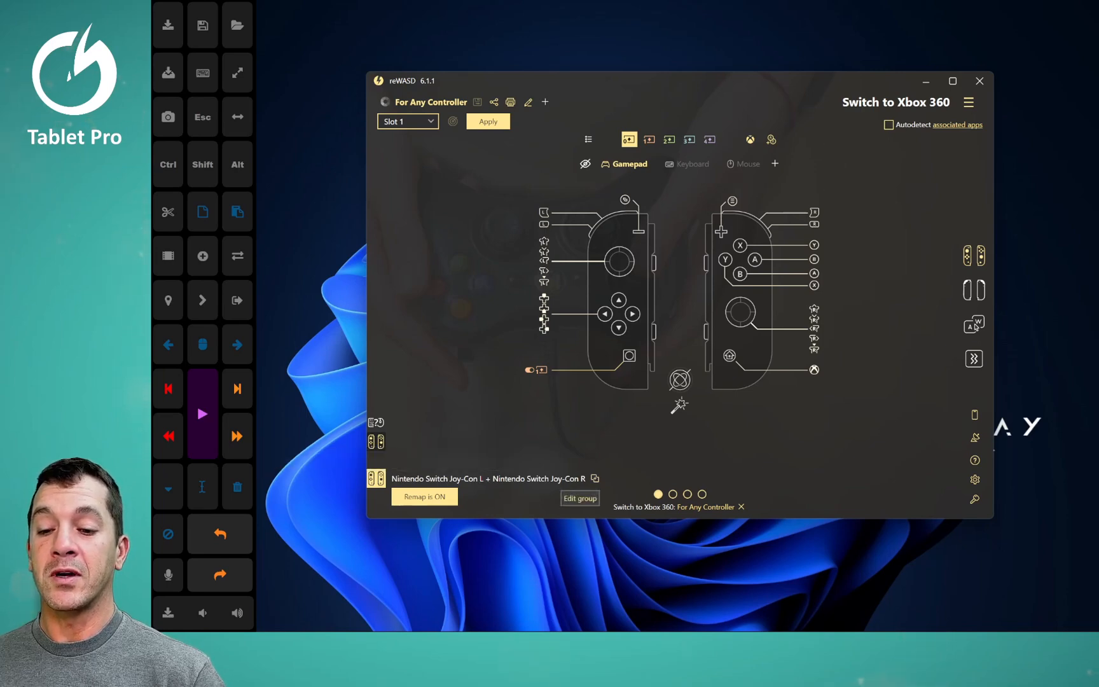
# Group Nintendo Switch Joy-Con R with Joy-Con L as the group's second device in reWASD
pyautogui.click(579, 497)
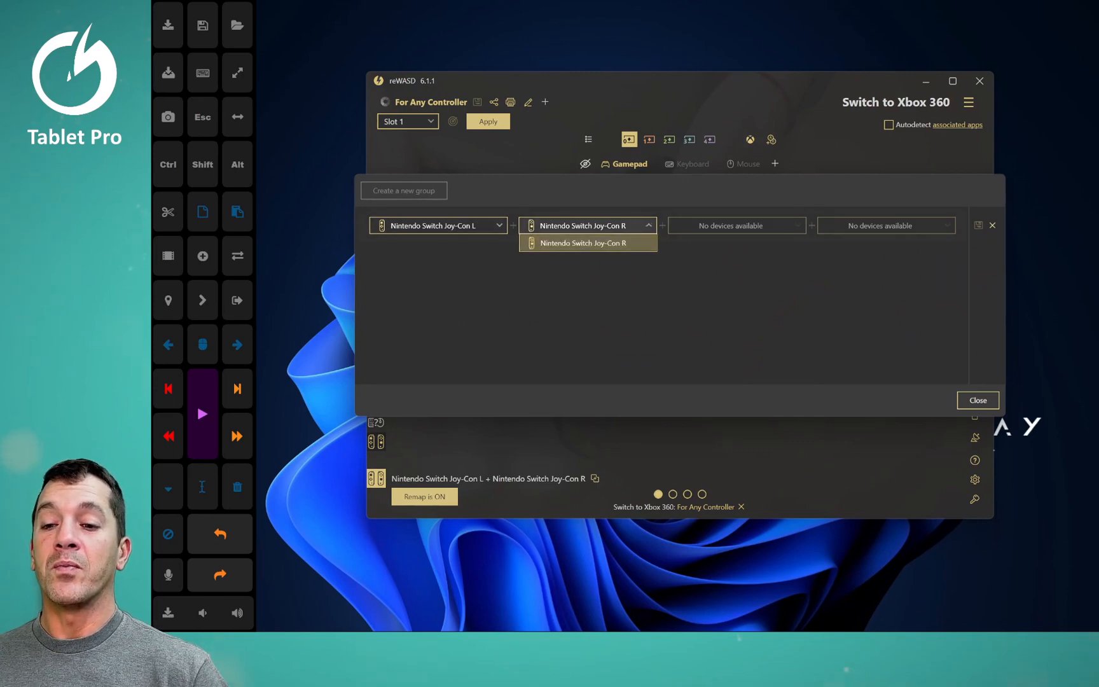
pyautogui.click(587, 243)
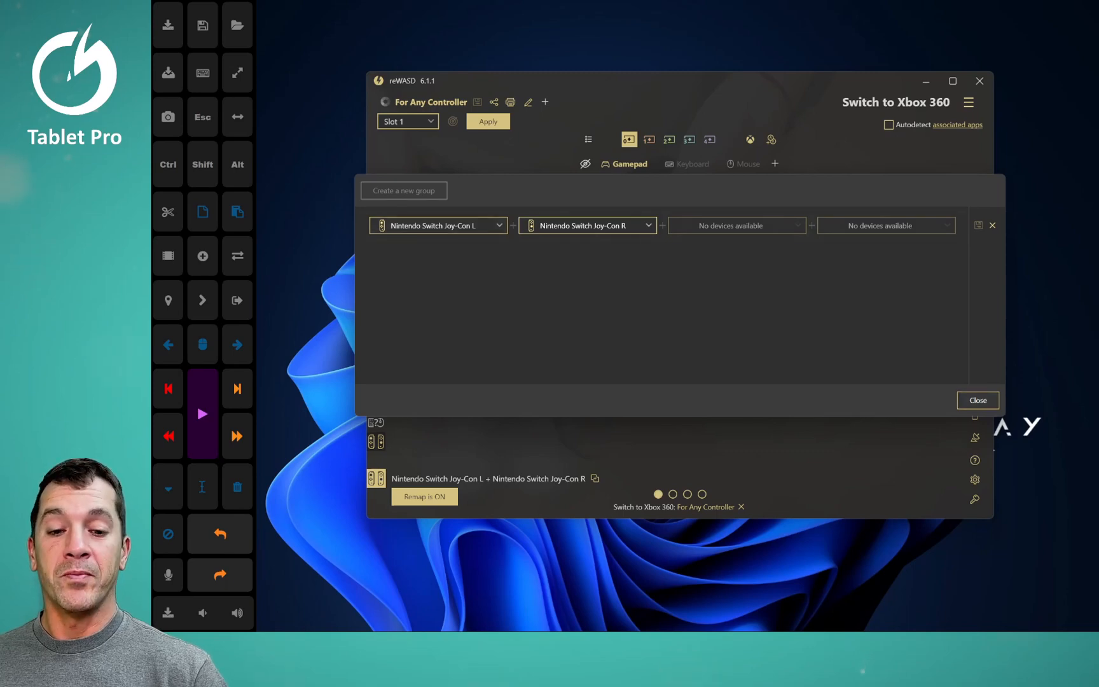
pyautogui.click(977, 401)
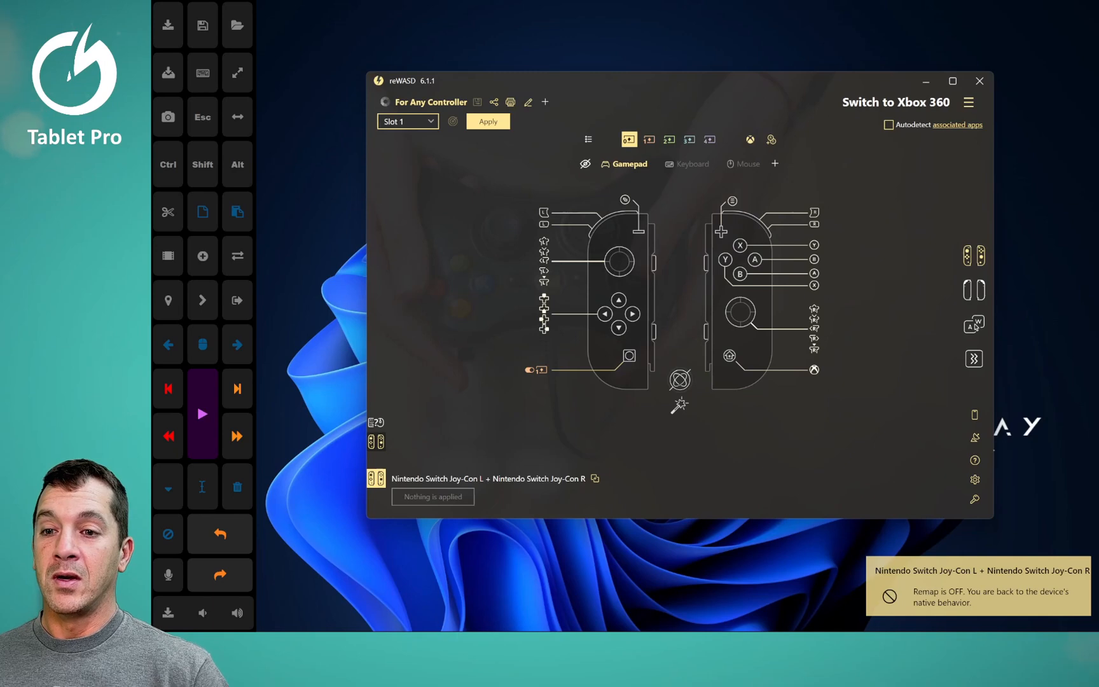
# Apply the Switch to Xbox 360 config to the Joy-Con group so remapping is on
pyautogui.click(487, 121)
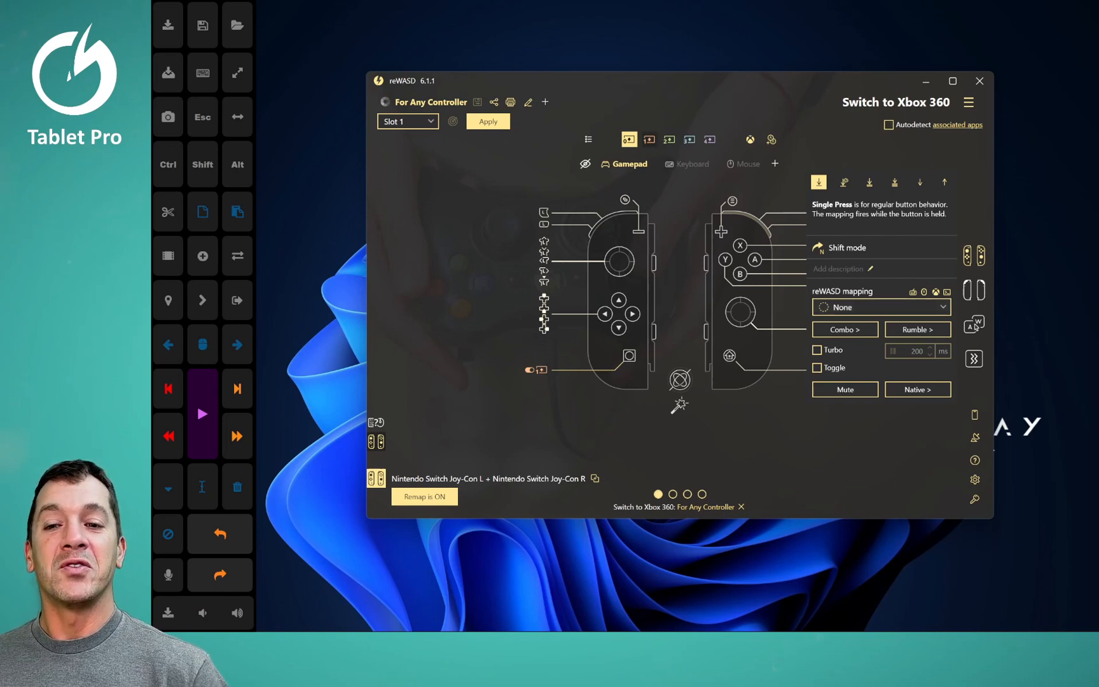
# Open TUNIC's Game Pass page from the Installed list in the Xbox app
pyautogui.click(649, 139)
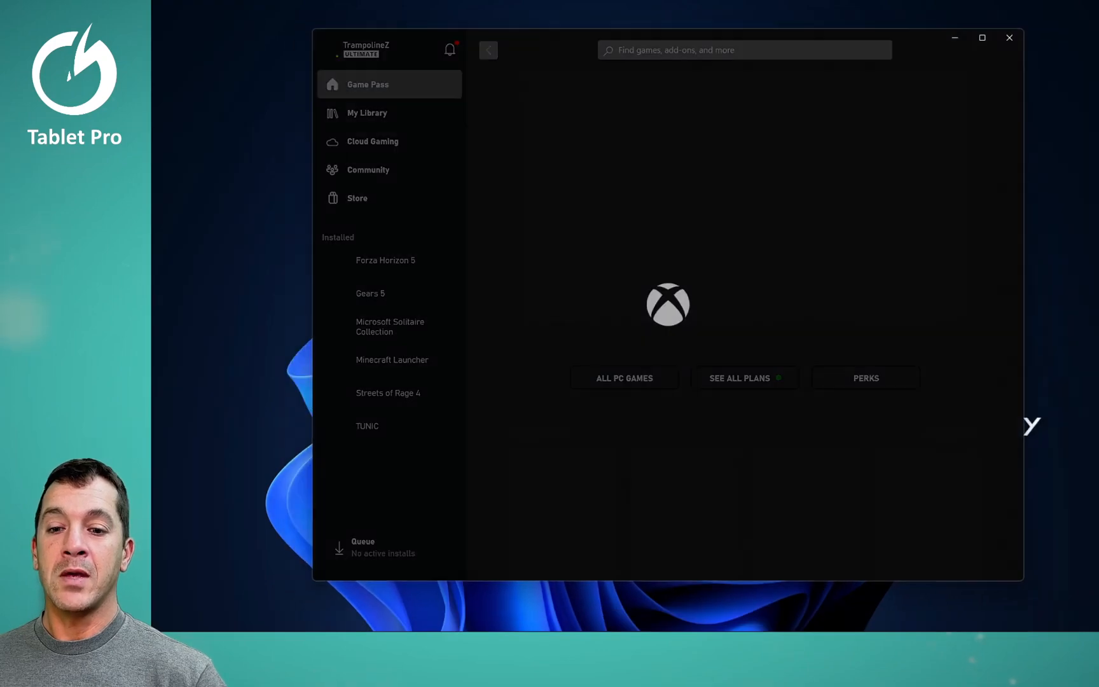
pyautogui.click(366, 425)
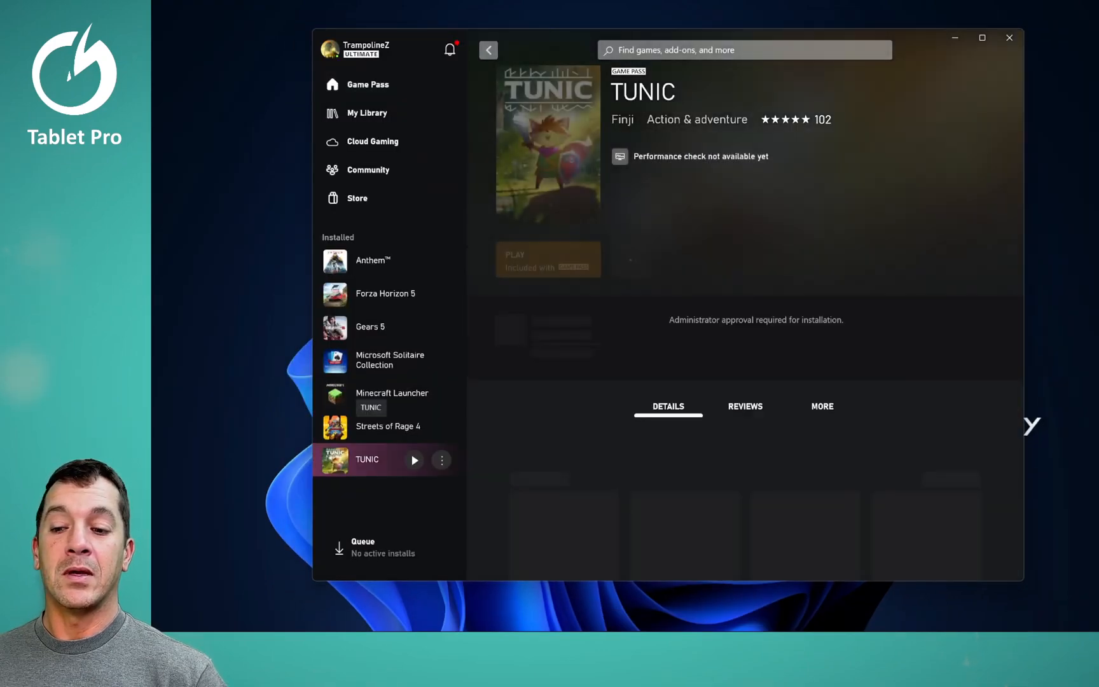